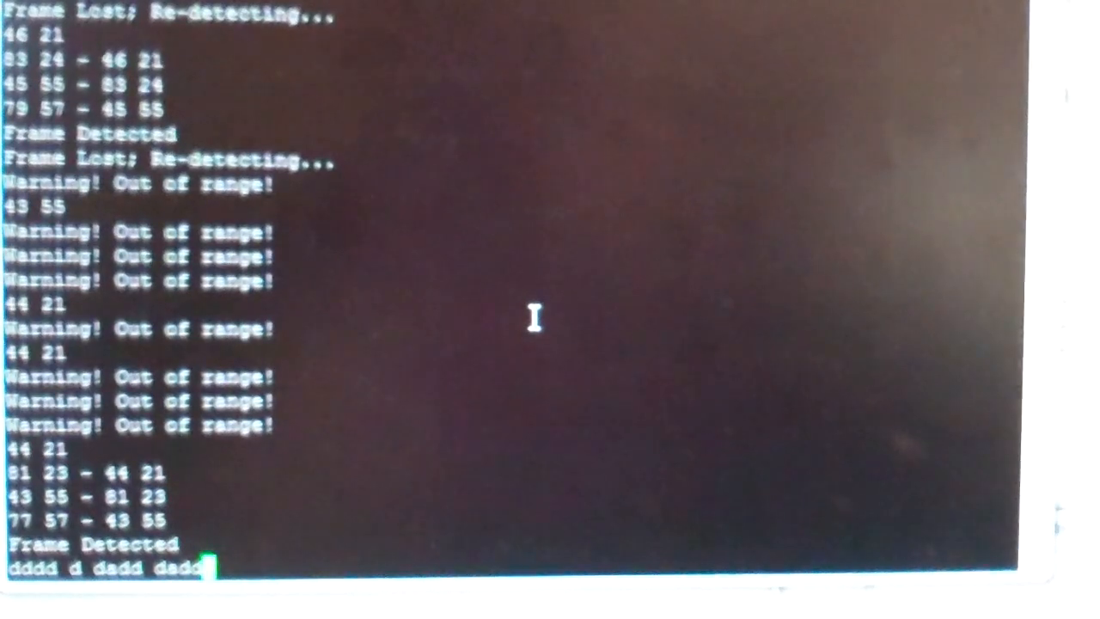
- Append 'aaa' to the code line 'dddd d dadd dadd' and submit it to decode 'hello'
type("aaa")
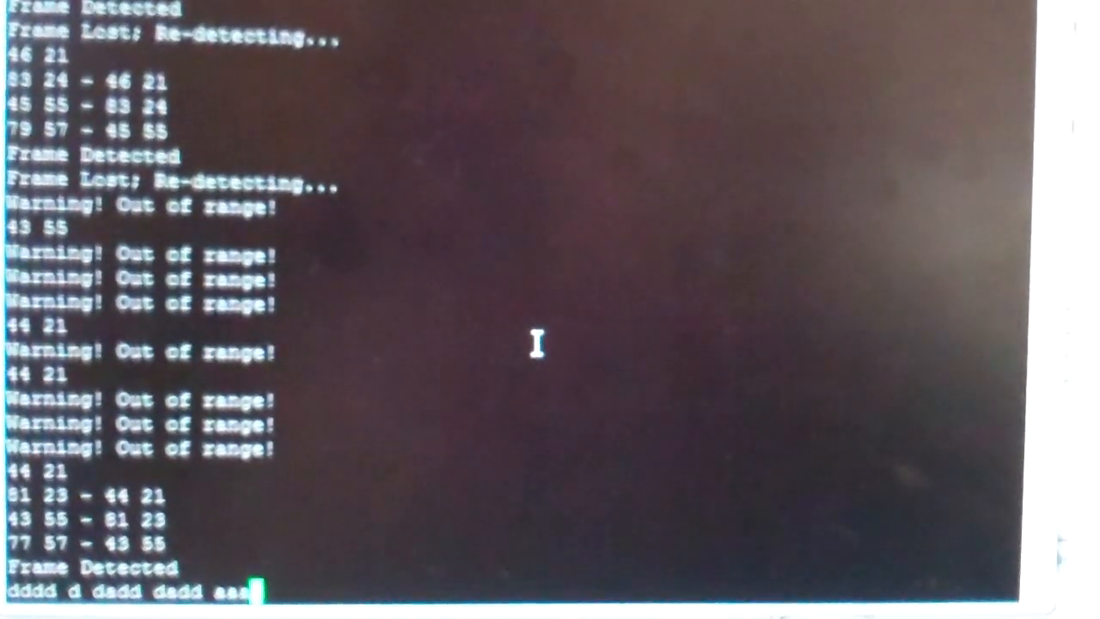
key("enter")
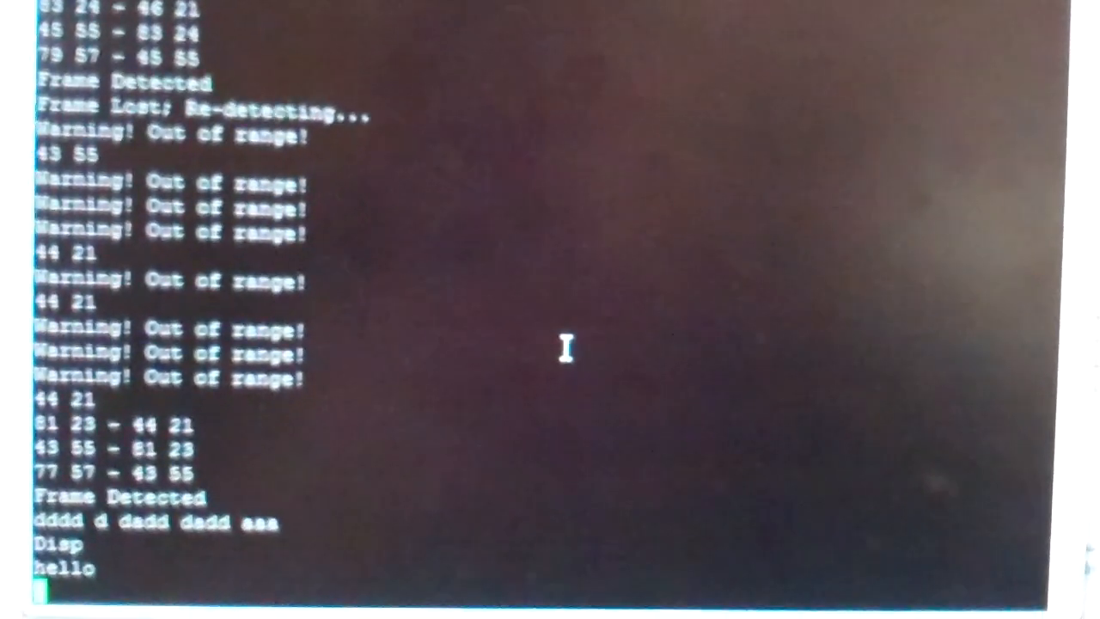